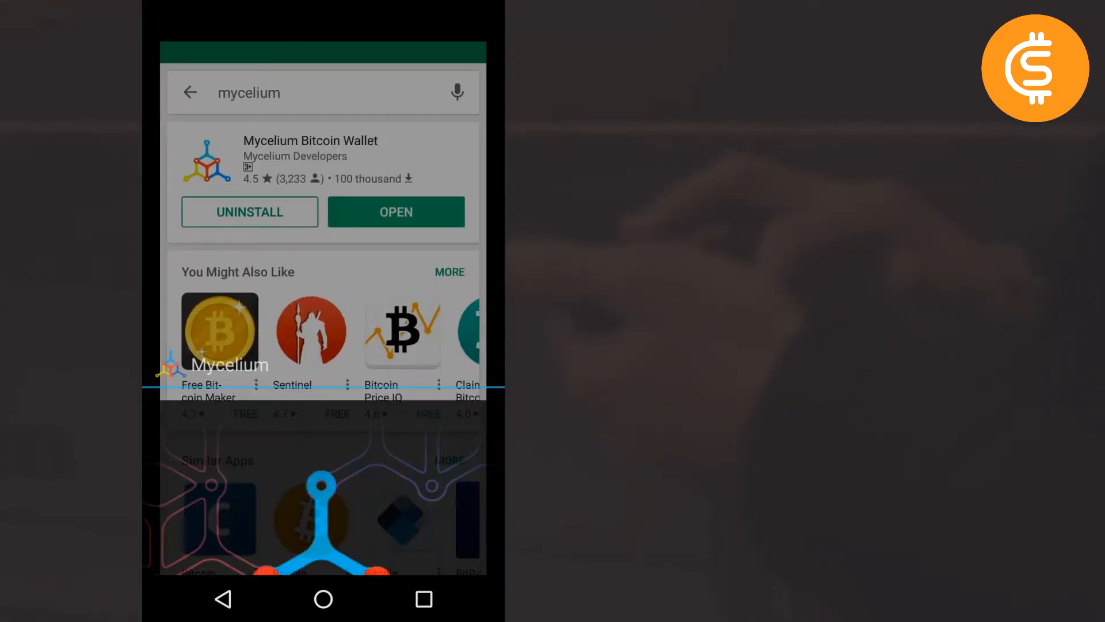
# Step: Launch Mycelium Bitcoin Wallet from its Play Store page
pyautogui.click(395, 212)
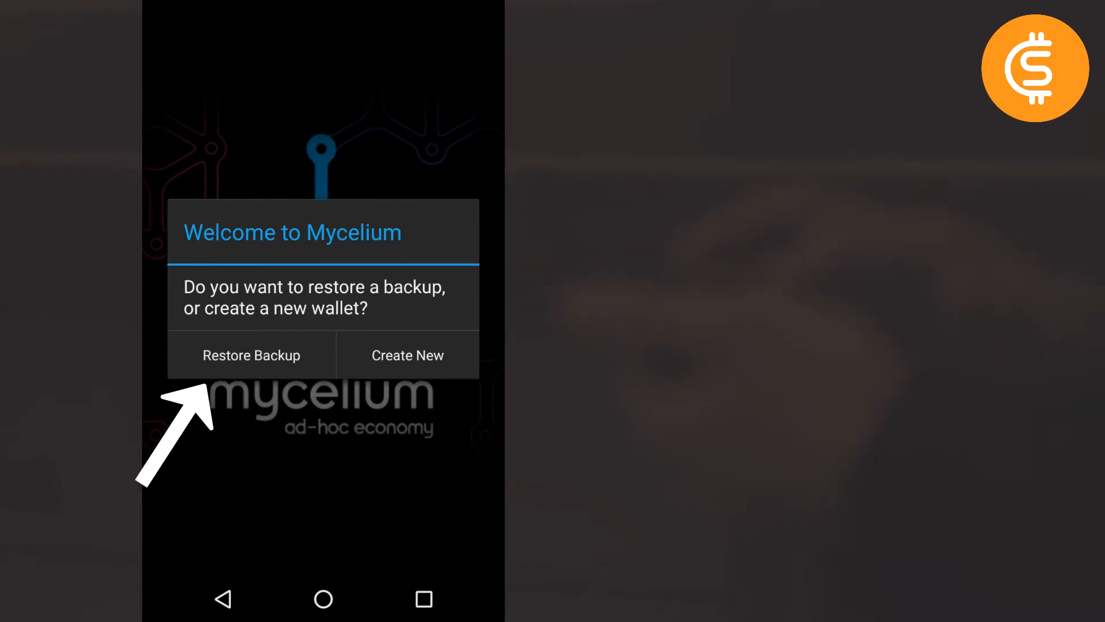
# Step: Choose Restore Backup and confirm a 12-word list with no passphrase
pyautogui.click(251, 355)
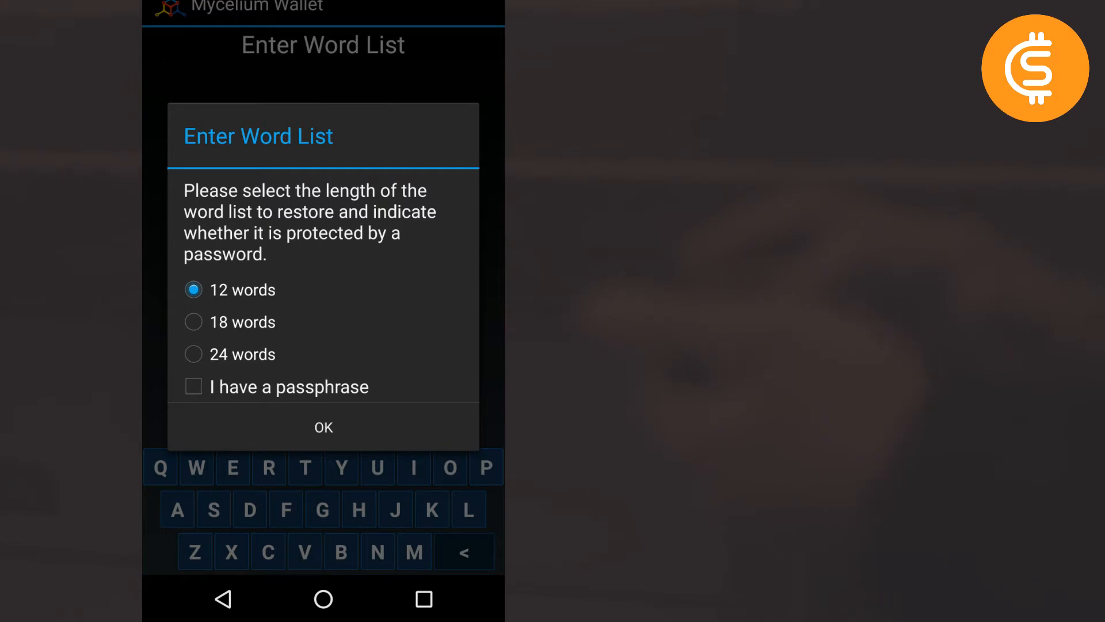
pyautogui.click(323, 427)
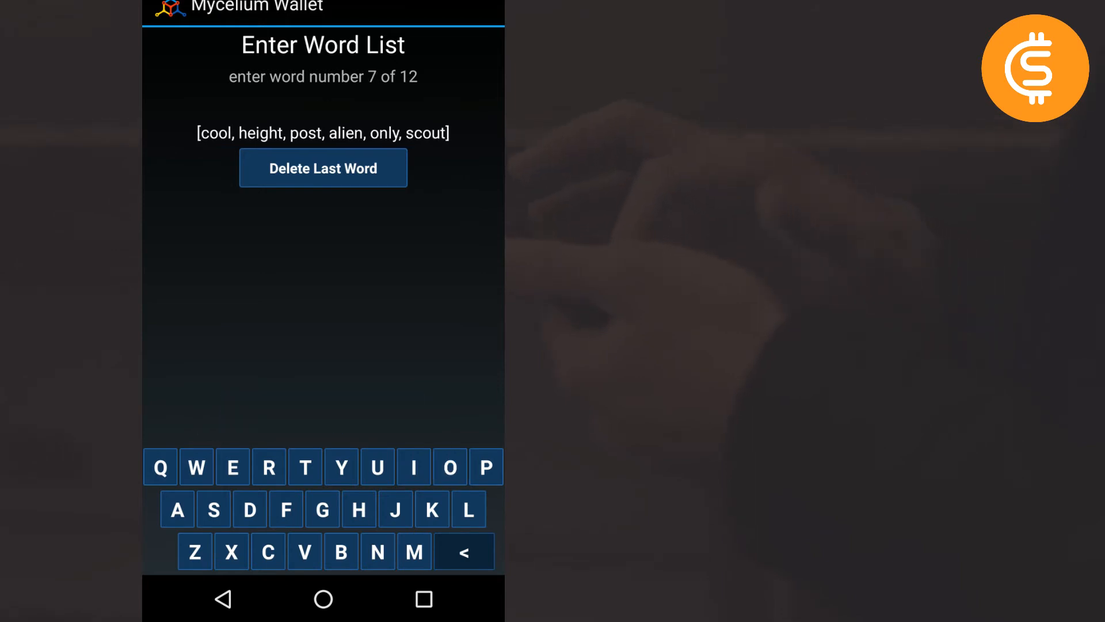
# Step: Add the next recovery words, including 'eye' tenth and 'produce' eleventh
pyautogui.click(267, 552)
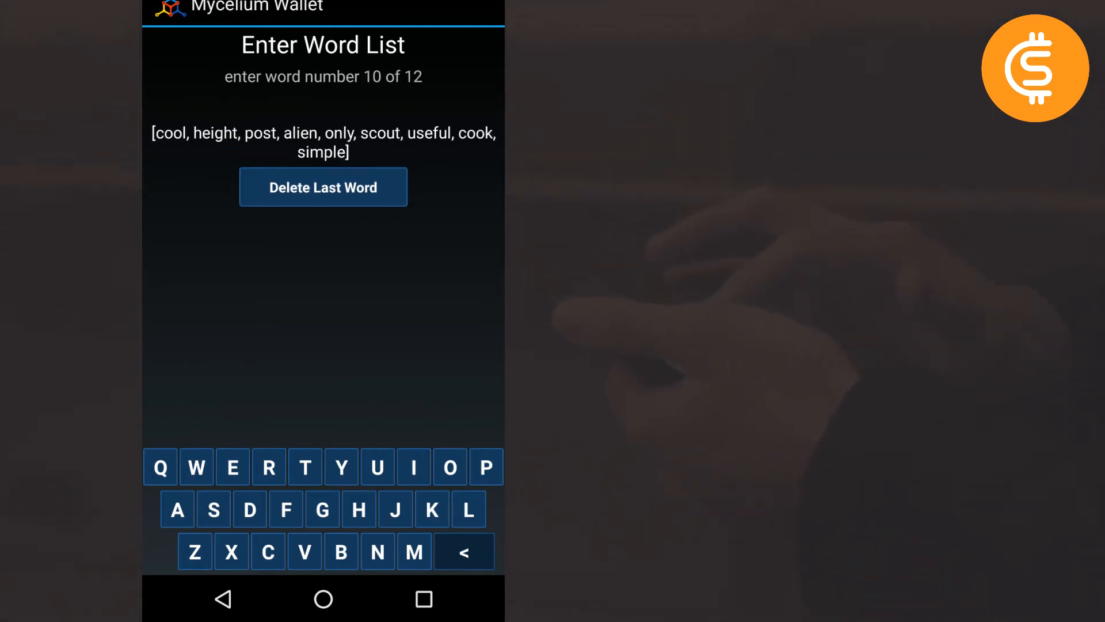
pyautogui.write('eye')
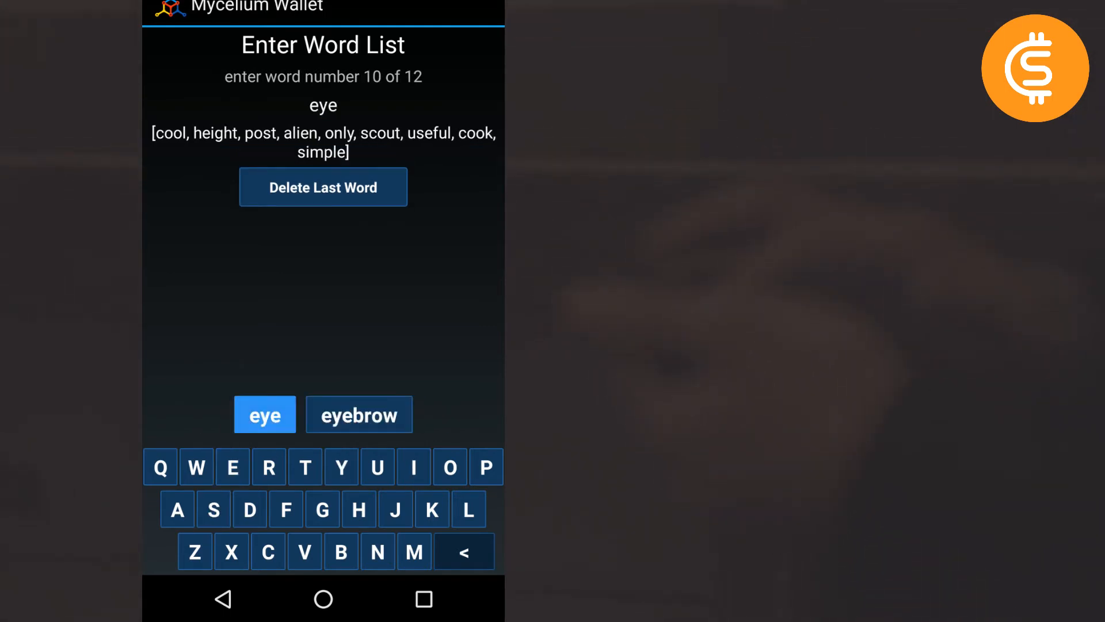
pyautogui.click(264, 413)
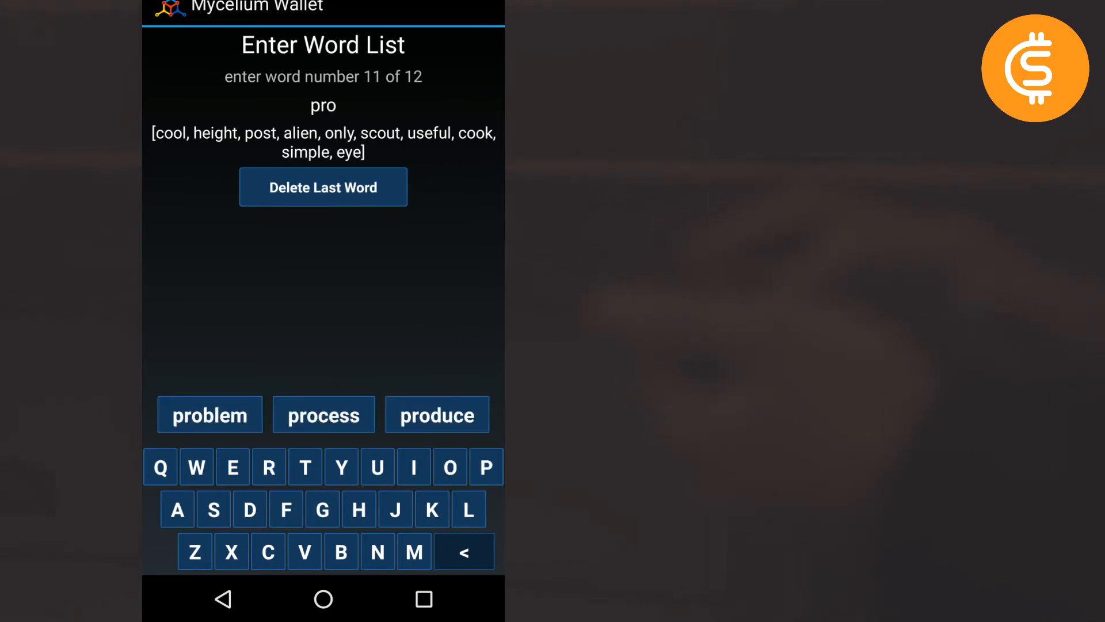
pyautogui.click(437, 414)
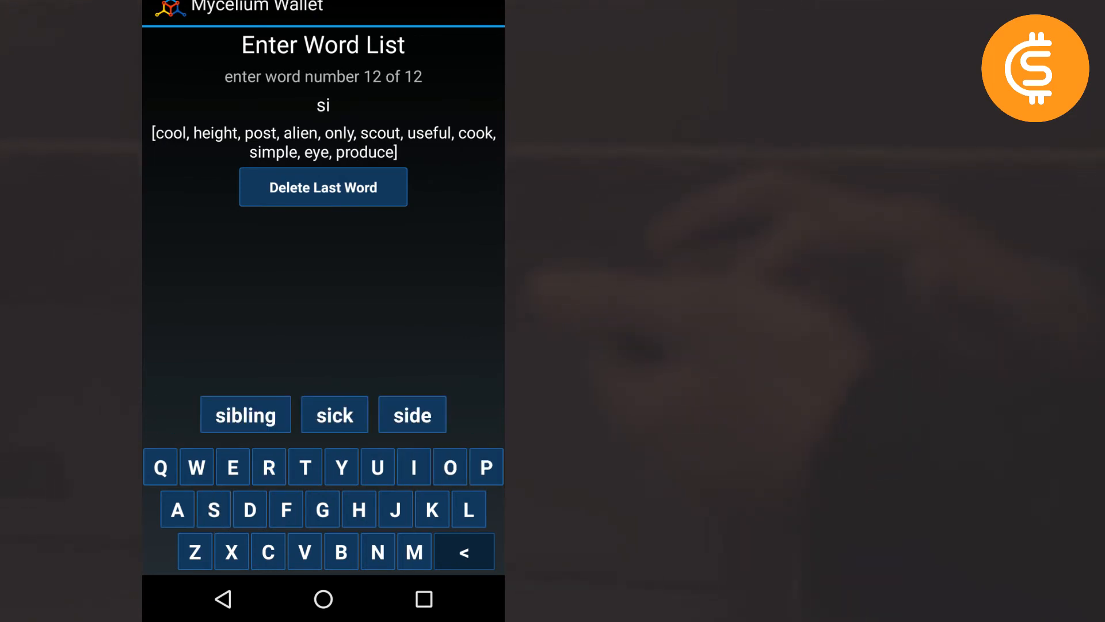